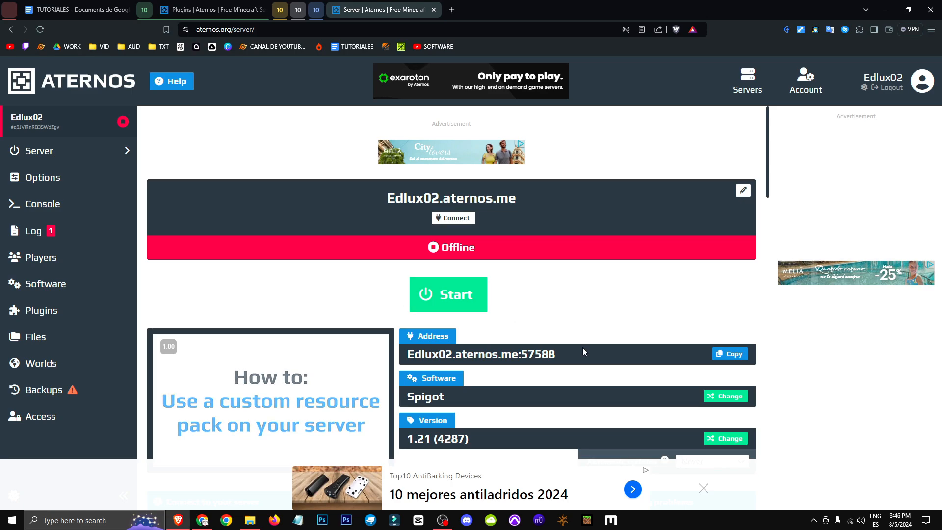
Check the server's connection address, then view the Spigot 1.21 (4287) software details
{"action": "left_click", "coordinate": [453, 217]}
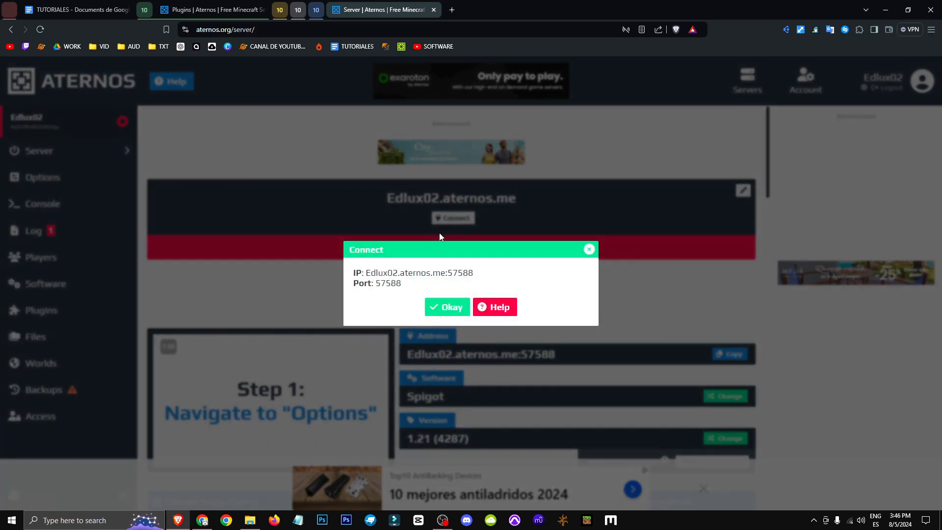
{"action": "left_click", "coordinate": [447, 306]}
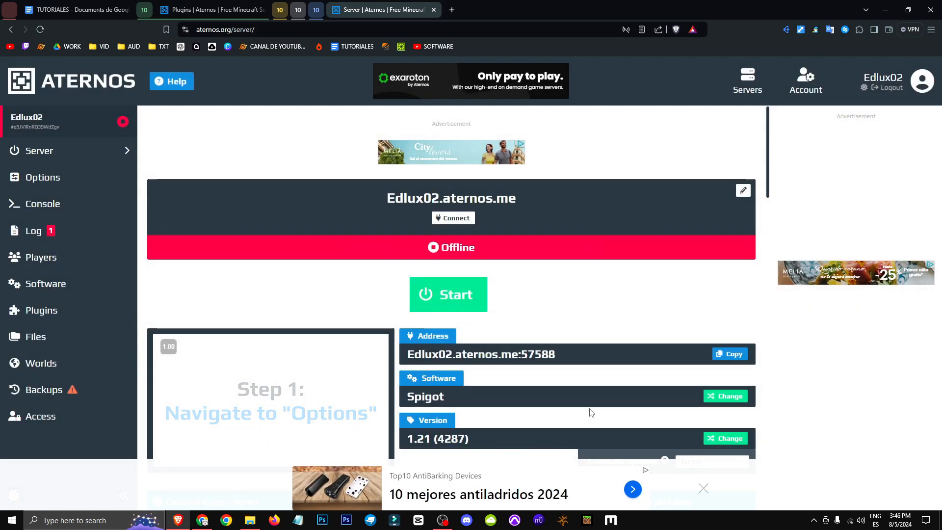
{"action": "left_click", "coordinate": [45, 283]}
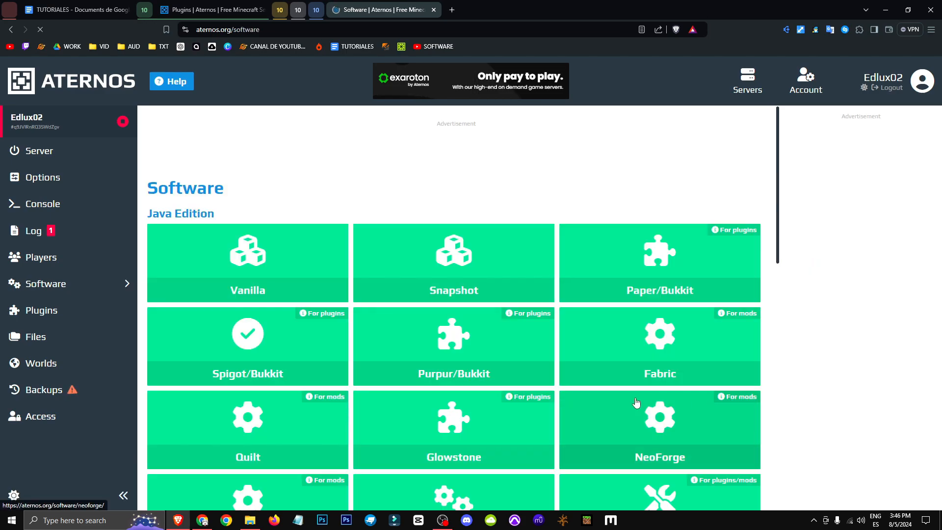
{"action": "left_click", "coordinate": [248, 345]}
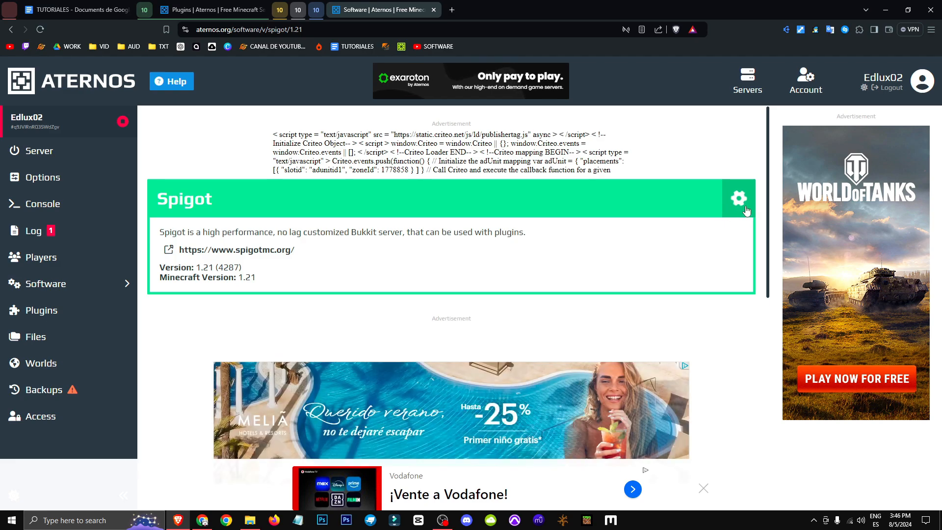
Search plugins for 'Clans', install Clans [Free] in version EMF v4.5, and return to the server page
{"action": "left_click", "coordinate": [42, 310]}
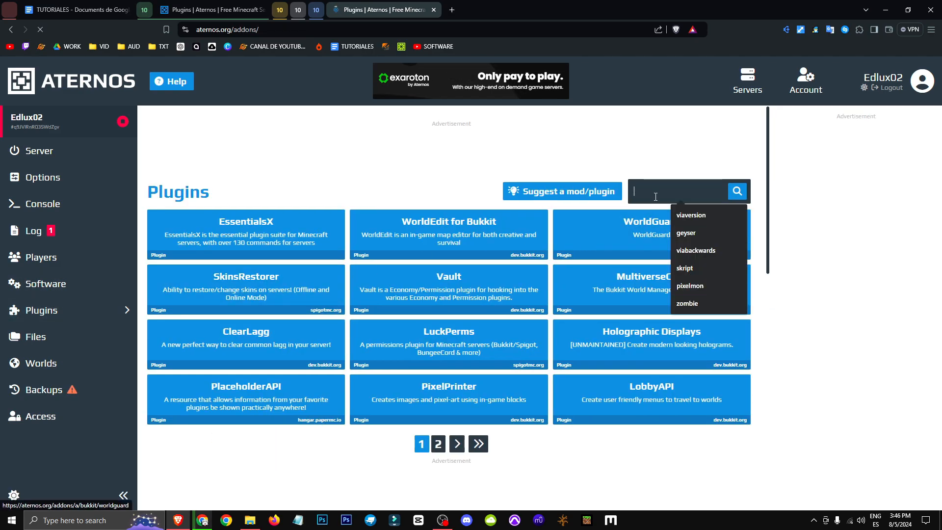
{"action": "type", "text": "Clans"}
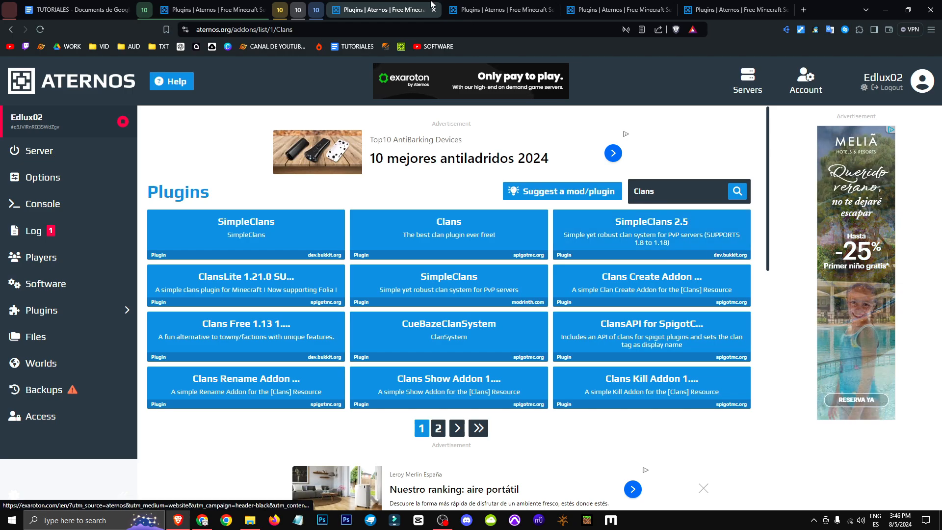
{"action": "left_click", "coordinate": [246, 234]}
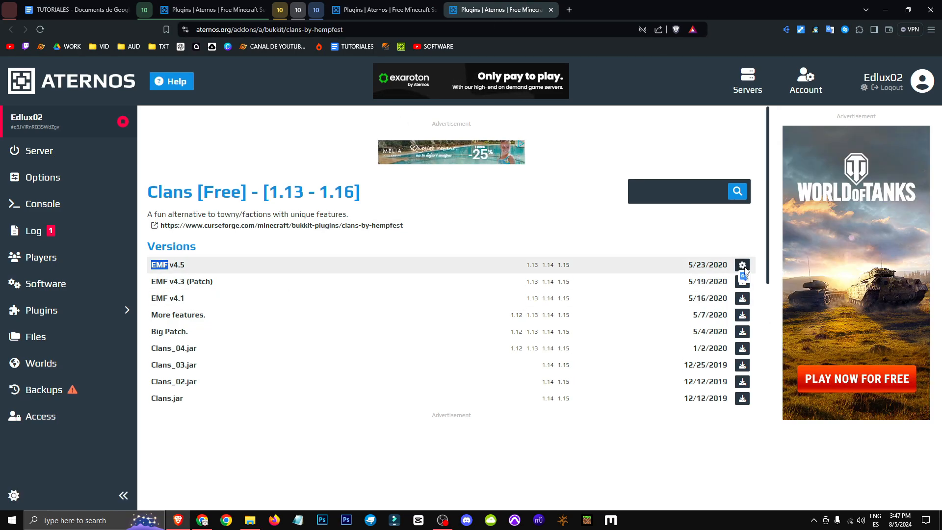
{"action": "left_click", "coordinate": [742, 265]}
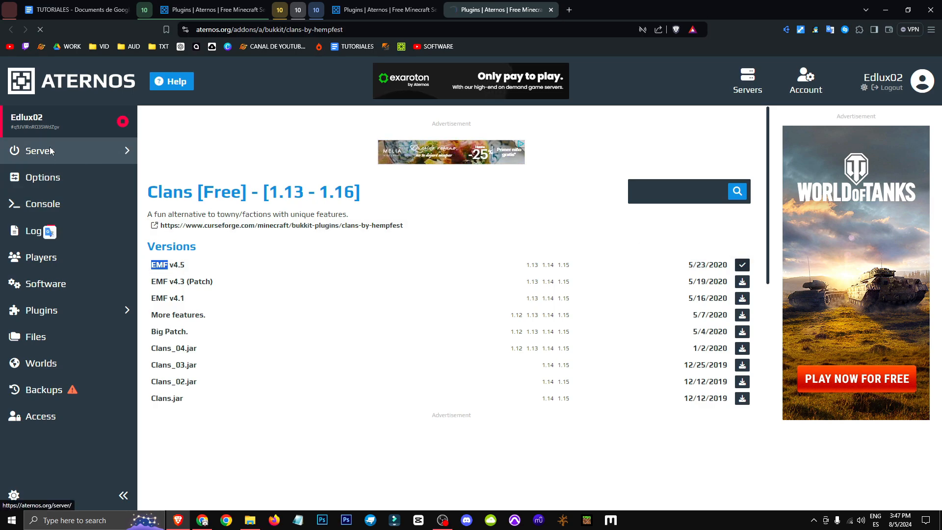
{"action": "left_click", "coordinate": [39, 151]}
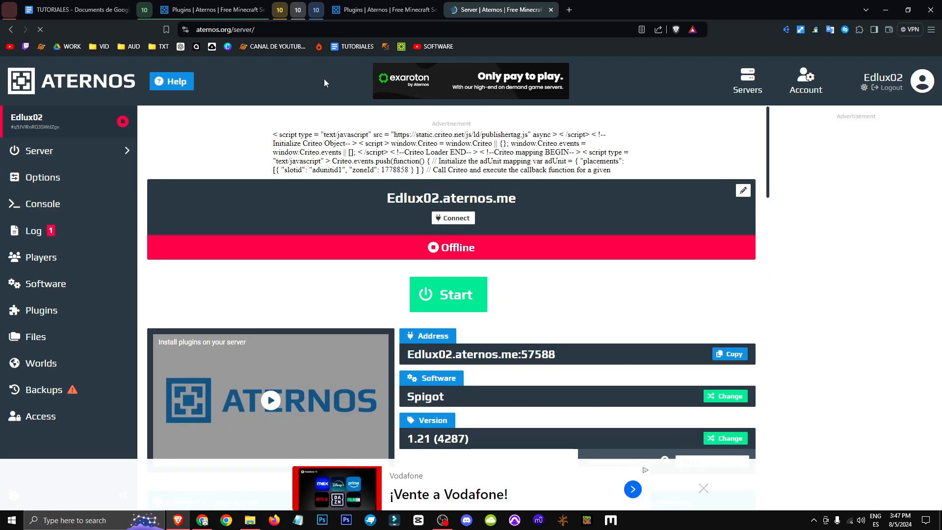